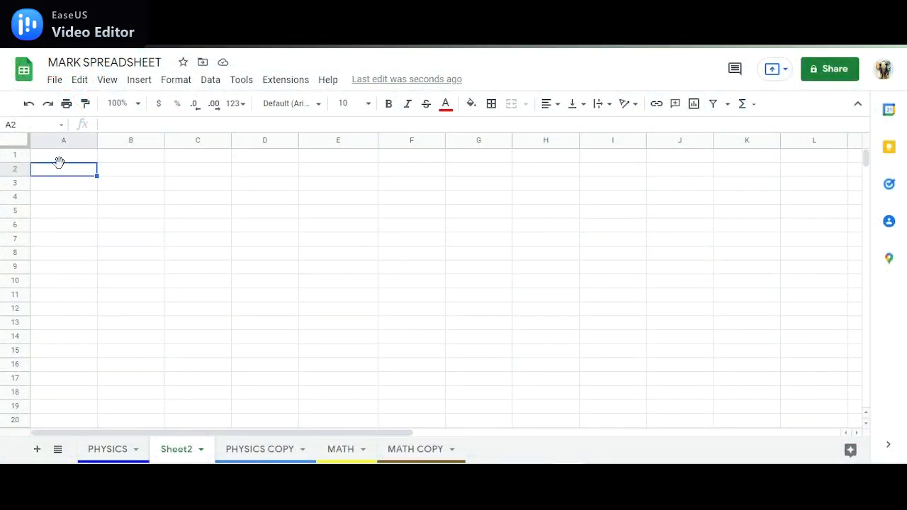
mouse_move(54, 163)
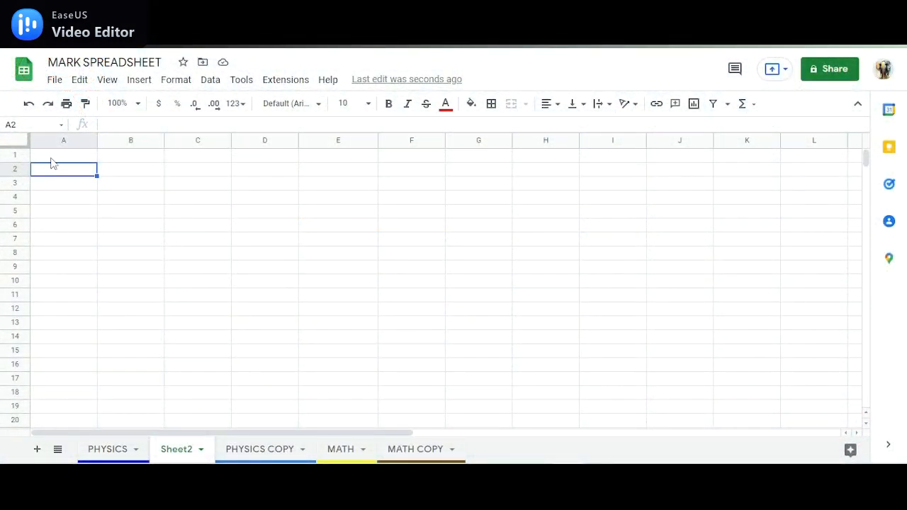
Enter the unit title Electricity and colour its text red.
type("E")
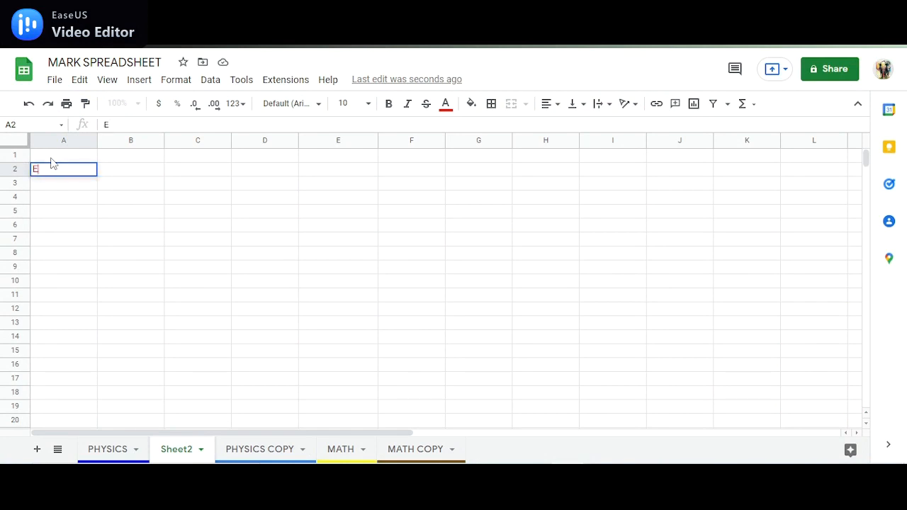
type("lectrict")
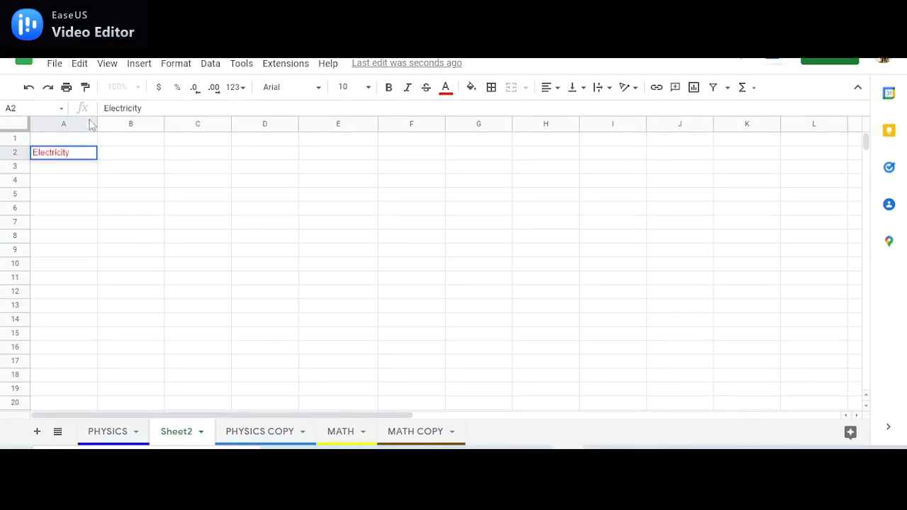
left_click(64, 165)
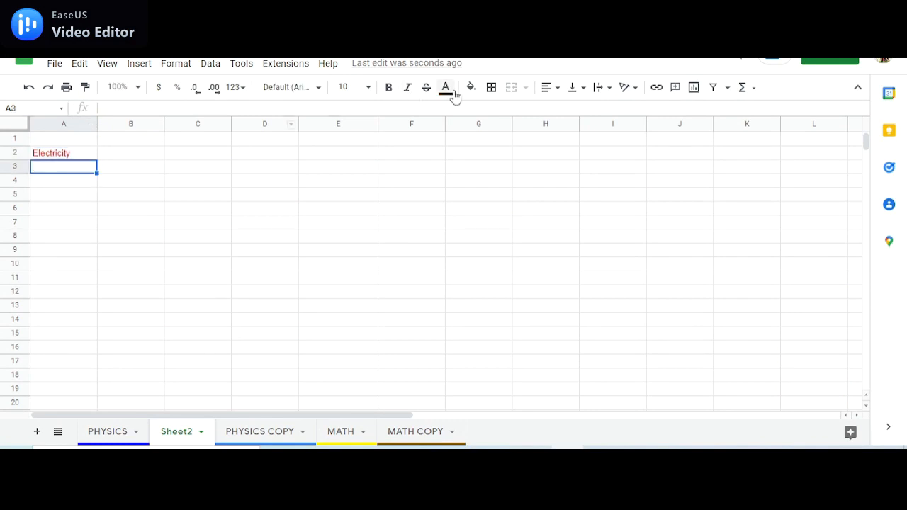
Add column headers Assessment, Grade and Weighting beneath the title.
type("Assessment")
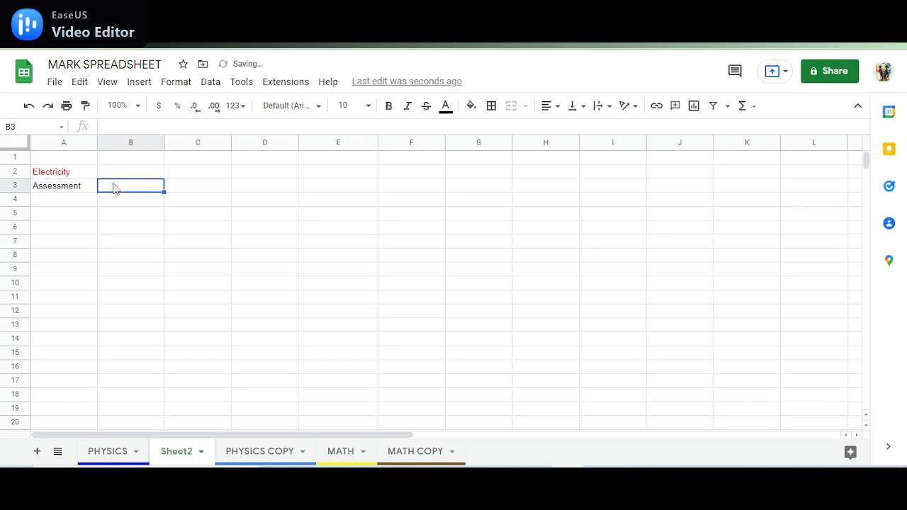
type("Grade")
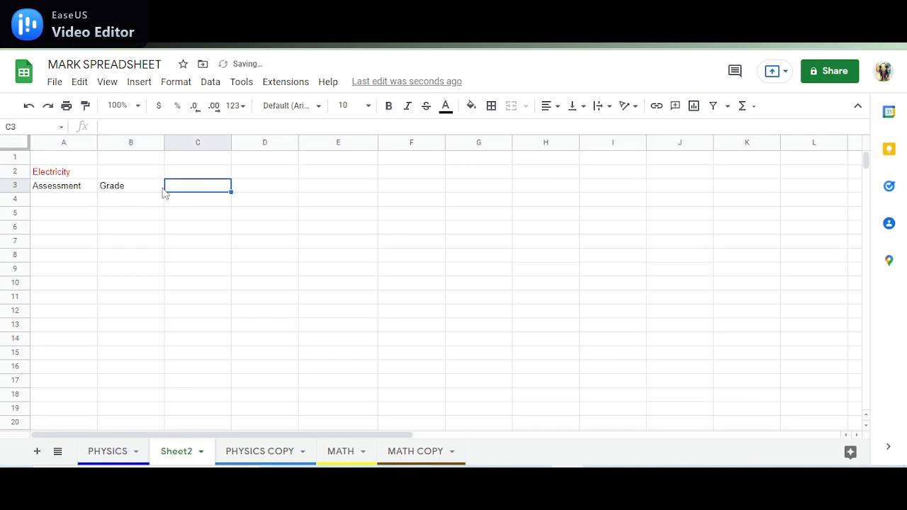
type("Weighting")
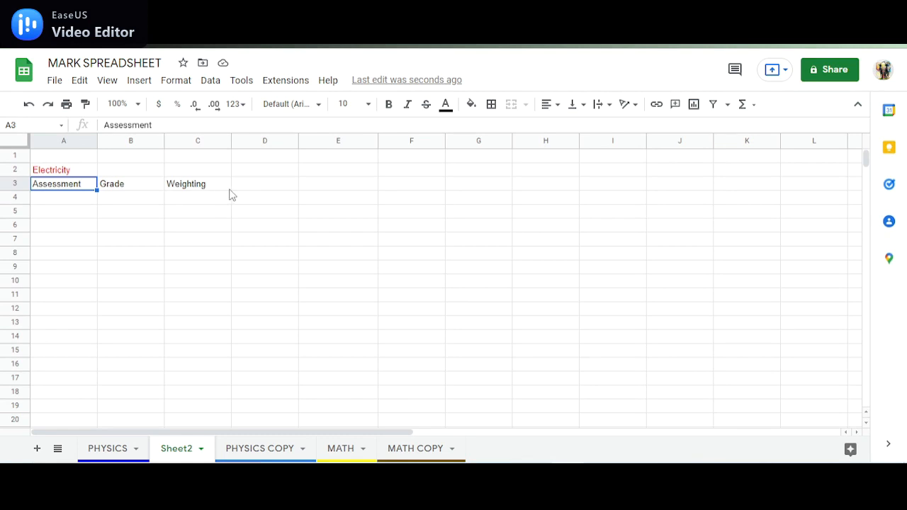
Fill the Assessment, Grade and Weighting header row with an orange background.
left_click_drag(56, 184, 198, 184)
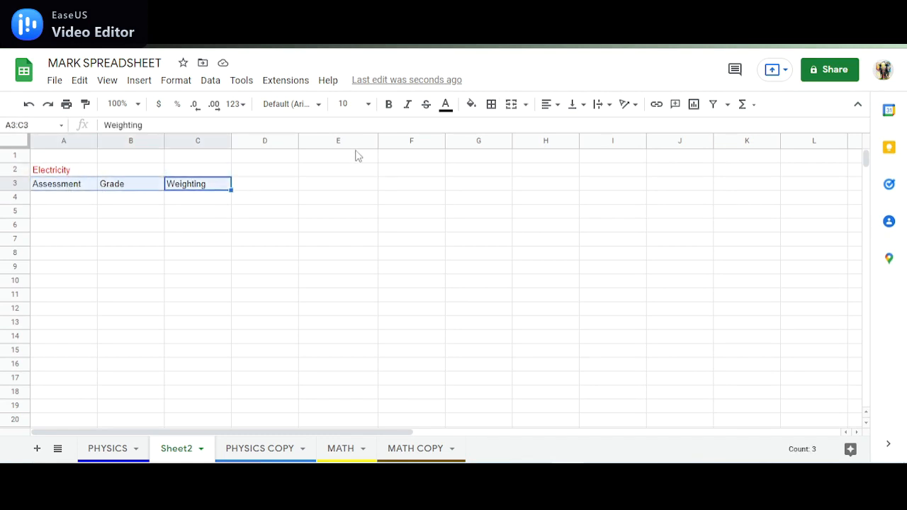
left_click(471, 105)
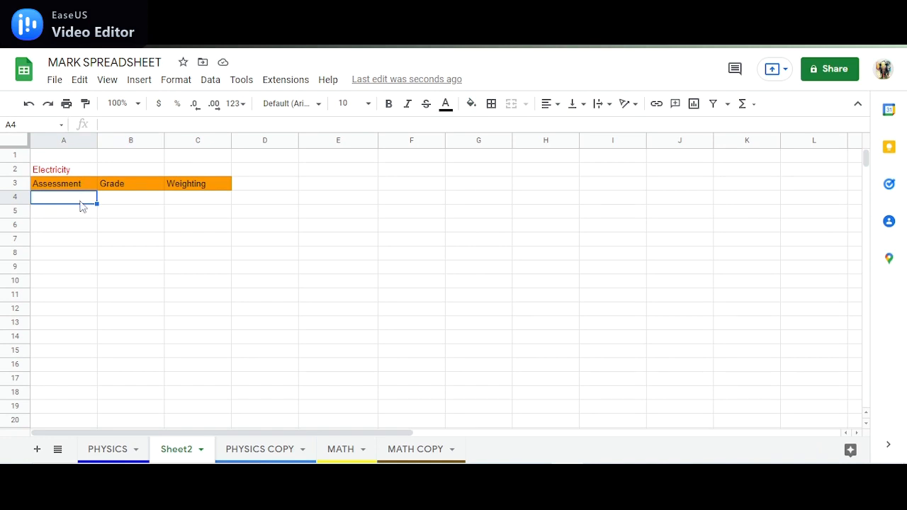
List the assessments Quiz 1, Quiz 2, HW Check, Lab and Unit Exam under Assessment.
type("Qu")
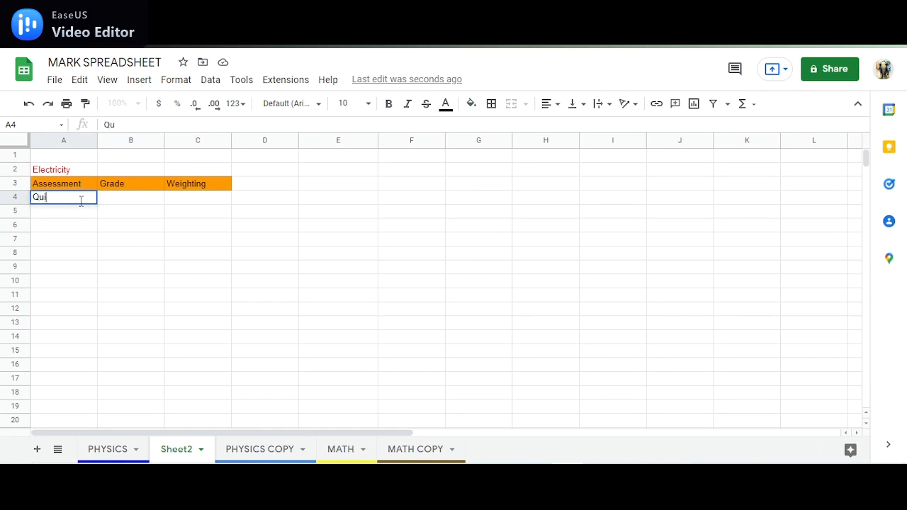
key("enter")
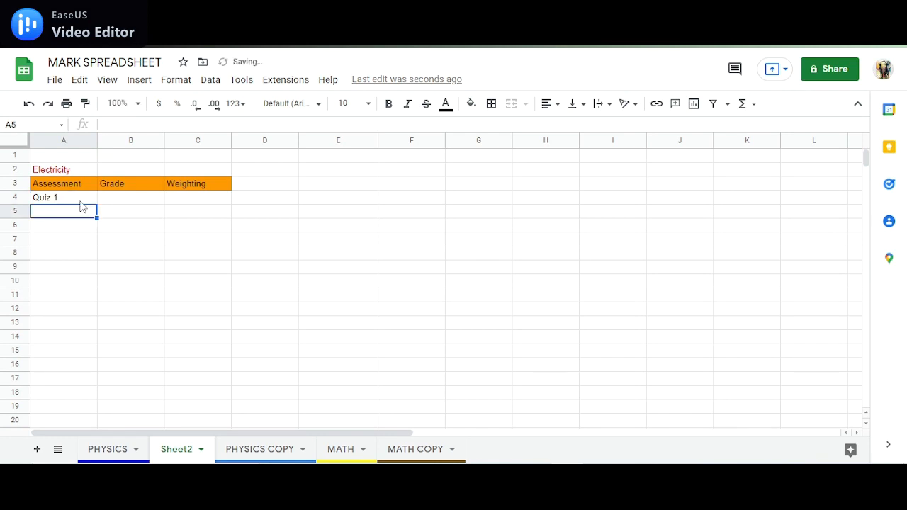
type("Quiz 2")
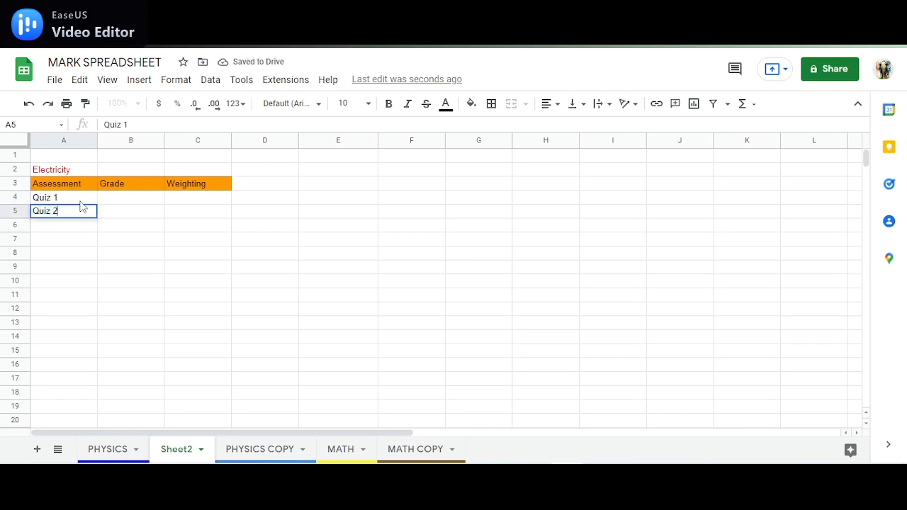
type("HW")
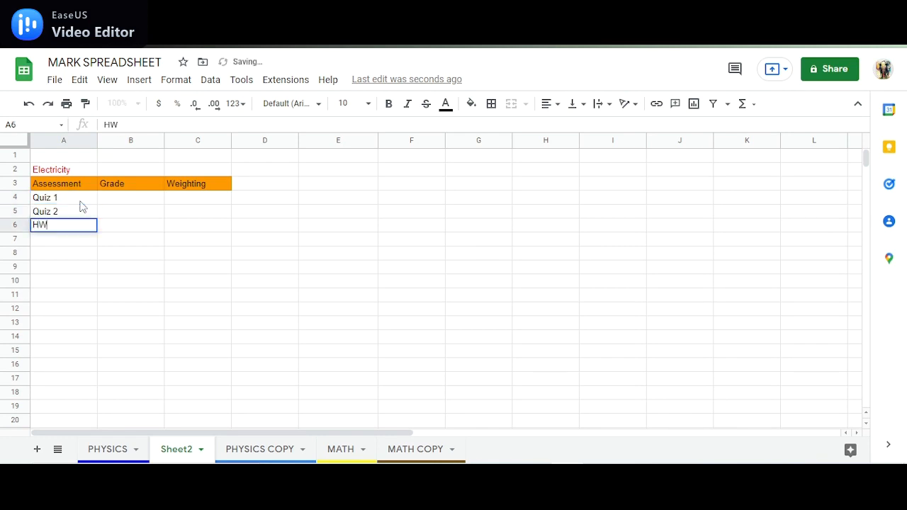
type("cHECK")
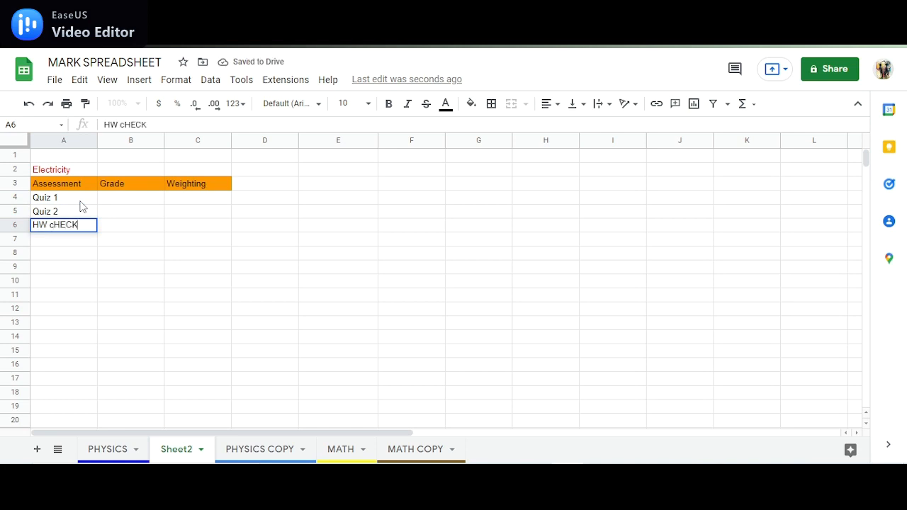
type("HW X")
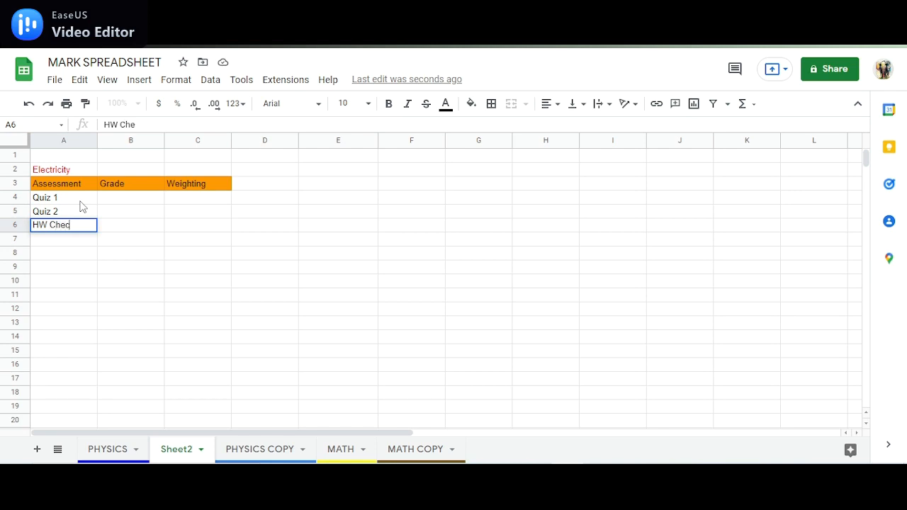
type("Lab")
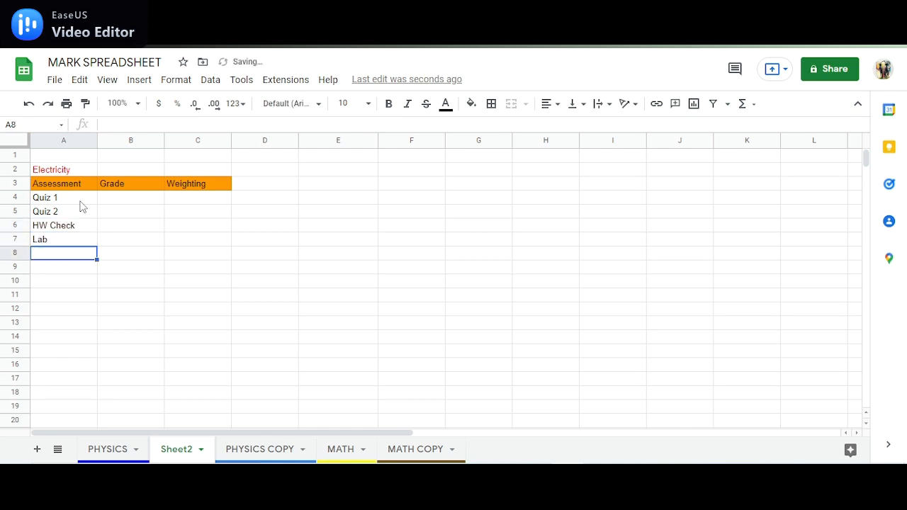
type("Unit")
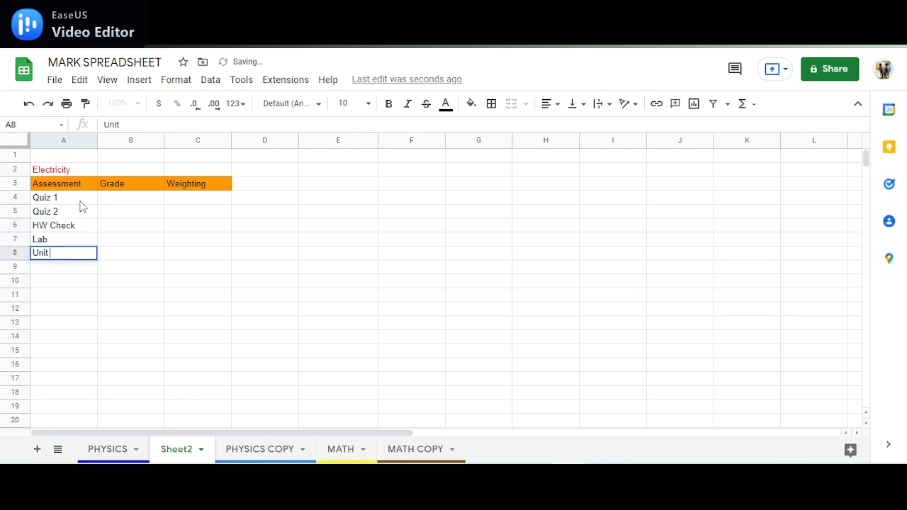
type("Exam")
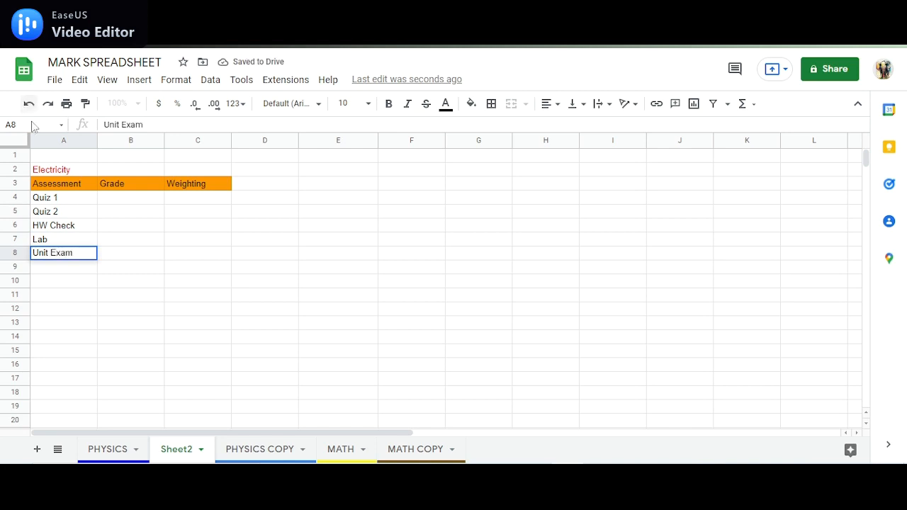
Enter a grade of 100 for Quiz 1.
type("100")
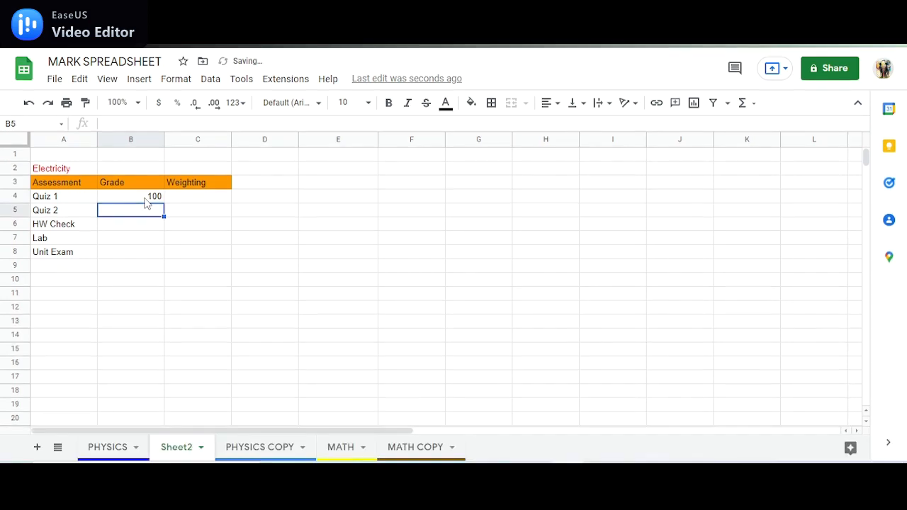
Enter grades 82, 67, 84 and 92 for Quiz 2, HW Check, Lab and Unit Exam.
type("82")
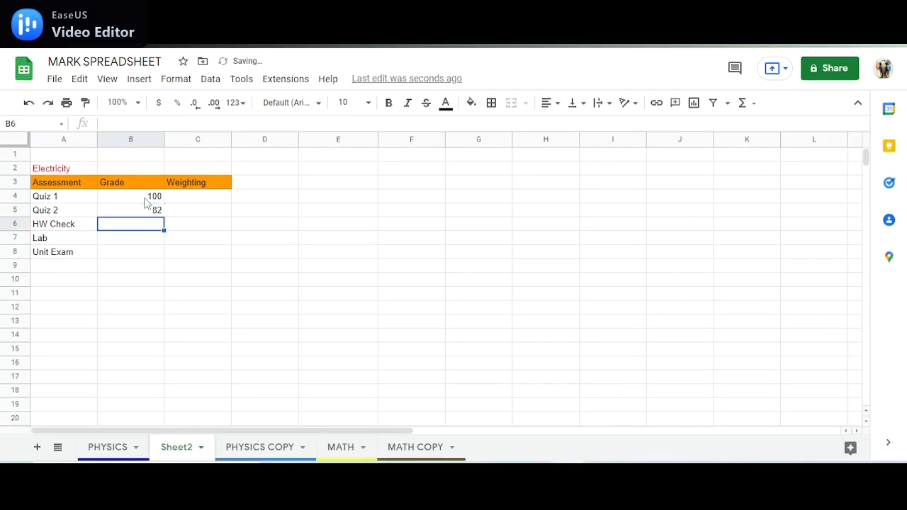
type("67")
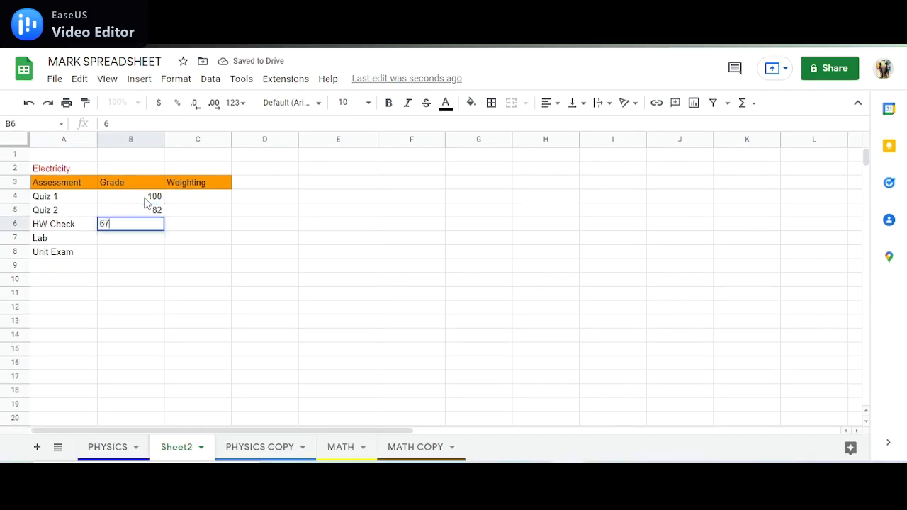
type("84")
left_click(130, 251)
type("92")
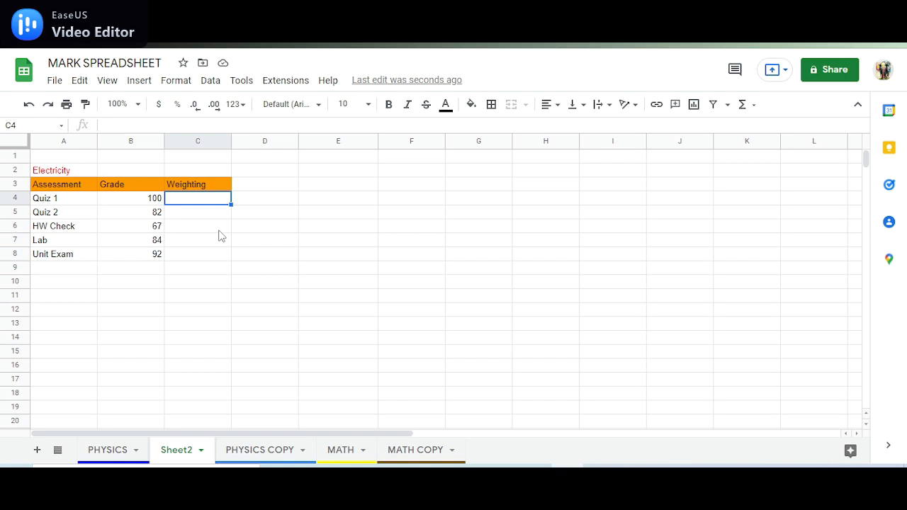
mouse_move(83, 235)
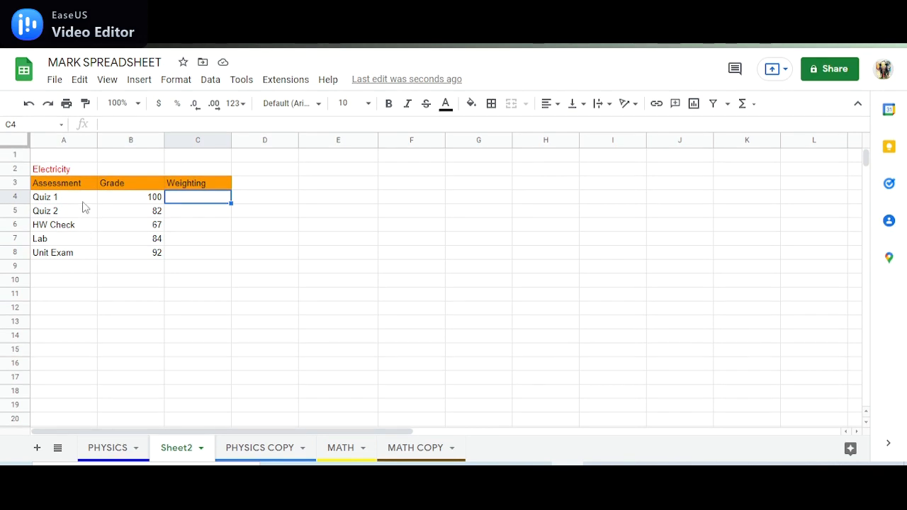
mouse_move(209, 215)
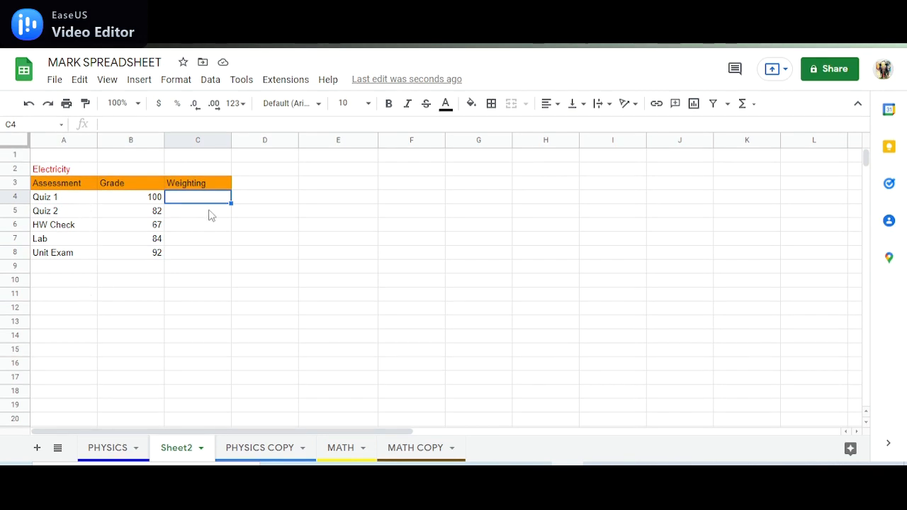
mouse_move(46, 218)
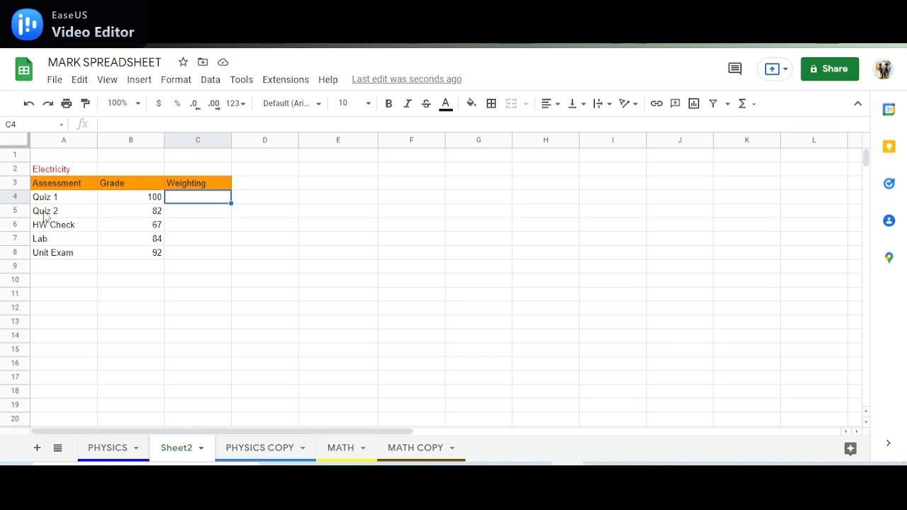
mouse_move(49, 218)
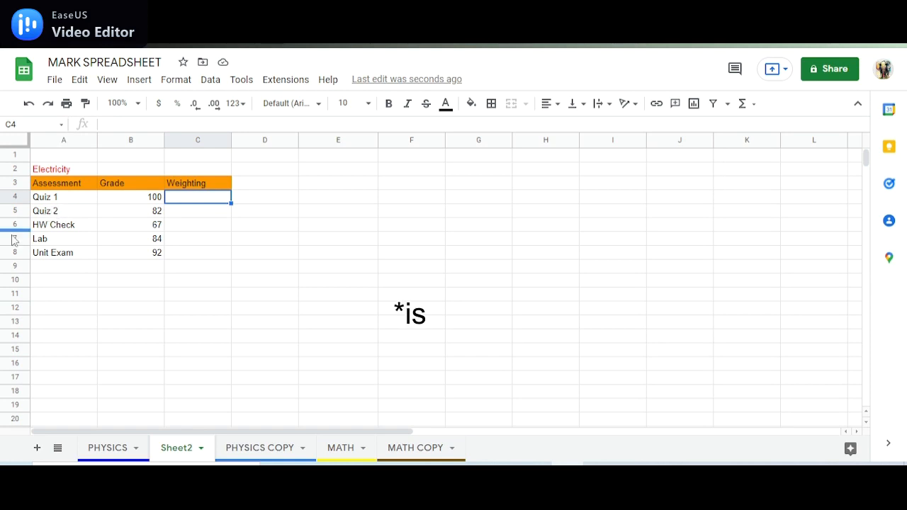
Enter weightings 0.1, 0.1, 0.05, 0.15 and 0.60 for the five Electricity assessments.
type("0.10")
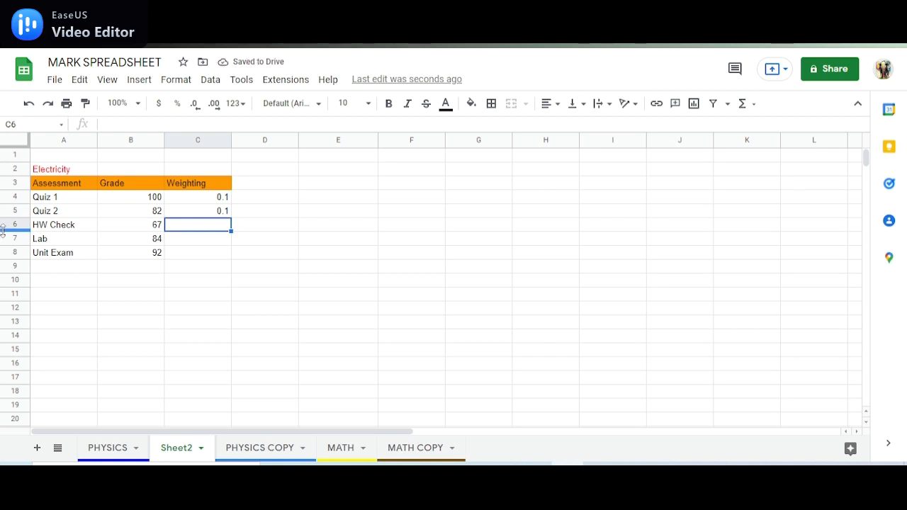
type("0.05")
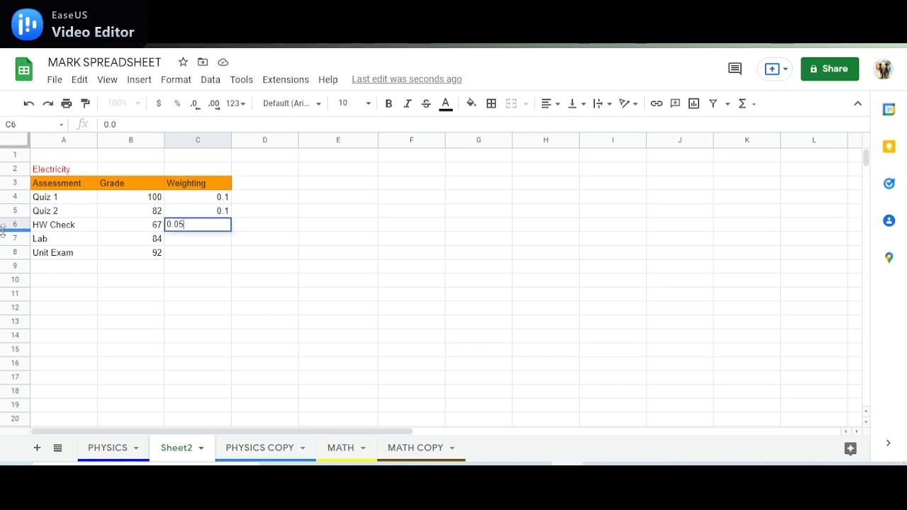
key("enter")
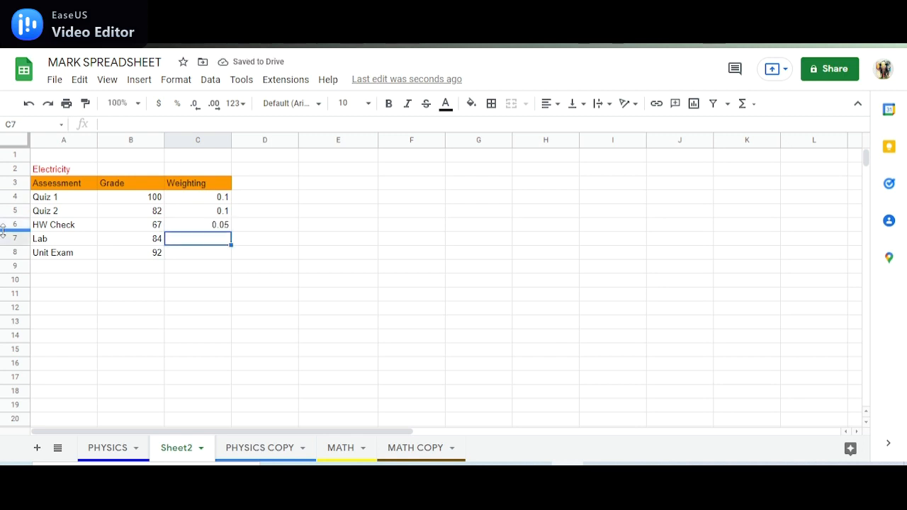
type("0.15")
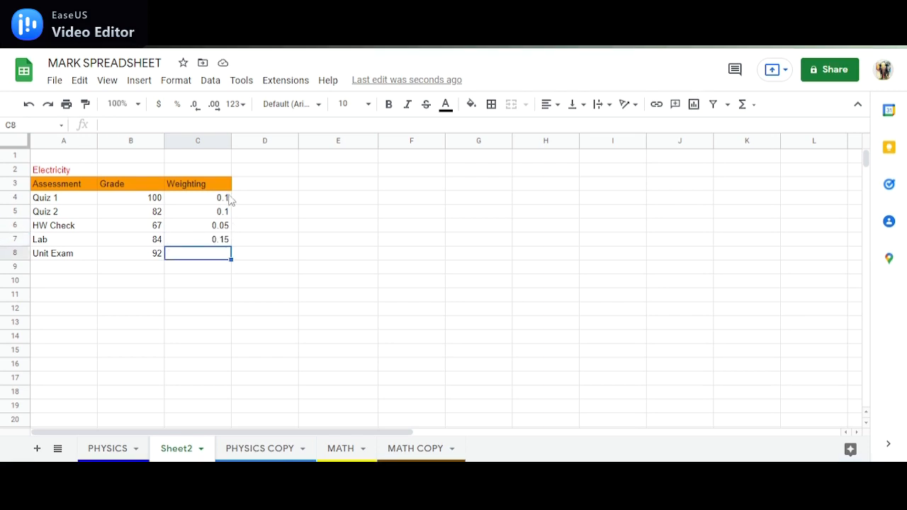
type("0")
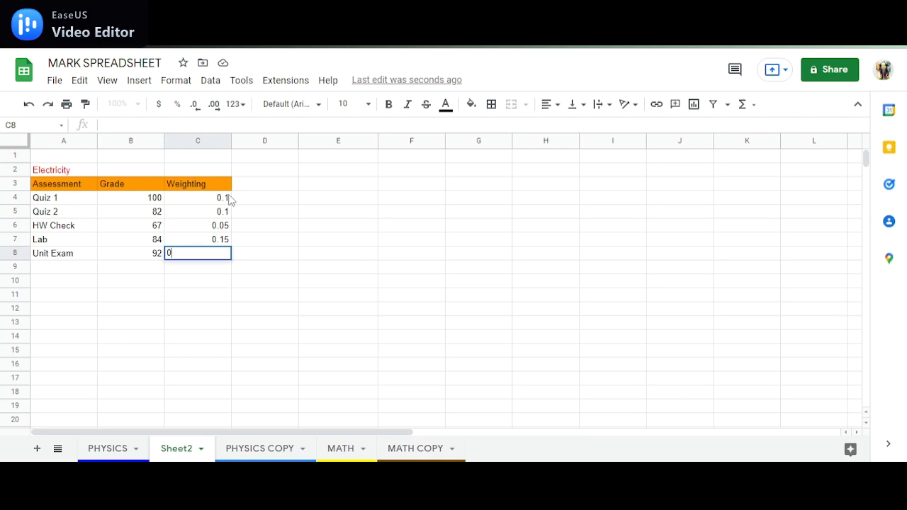
type(".60")
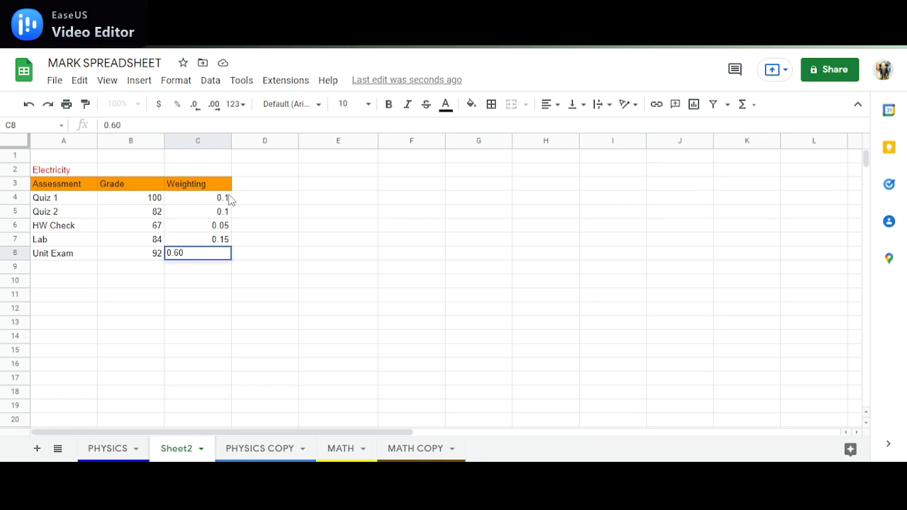
Add a Weighted Average heading beside the Electricity table.
left_click(337, 185)
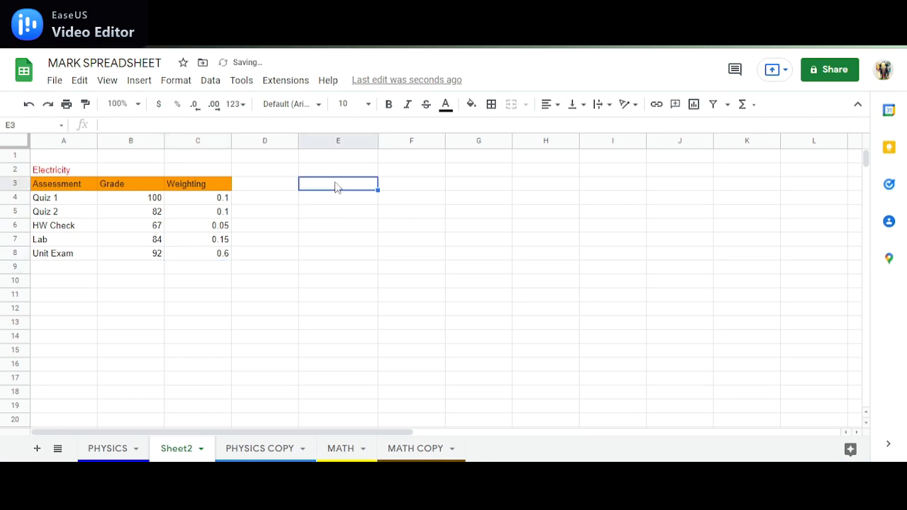
double_click(338, 185)
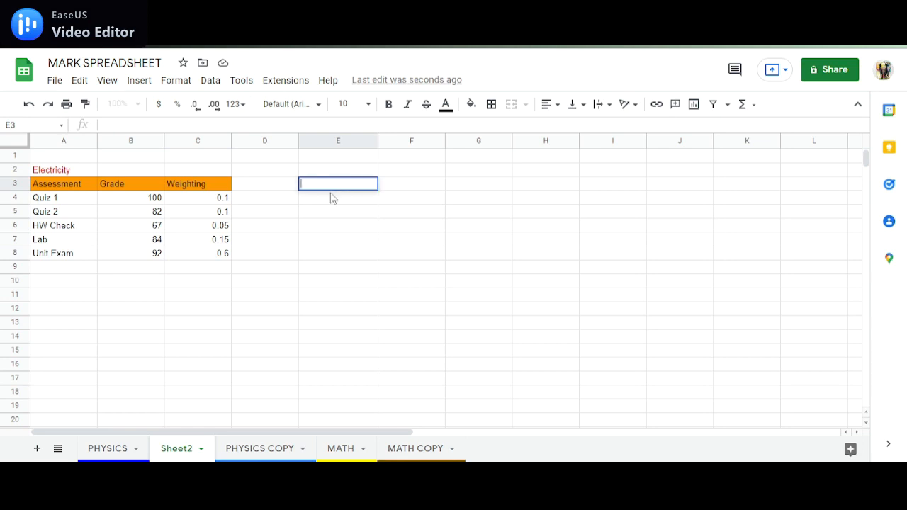
type("Weighted Aver")
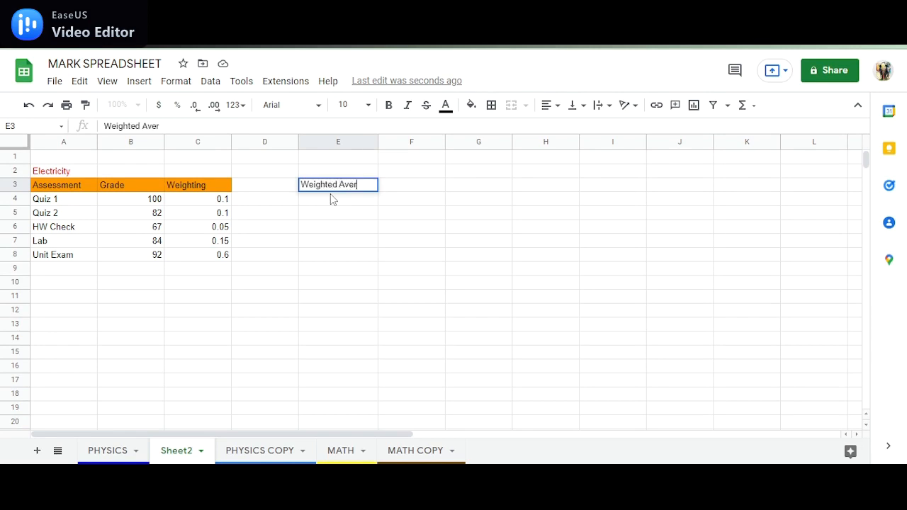
type("age")
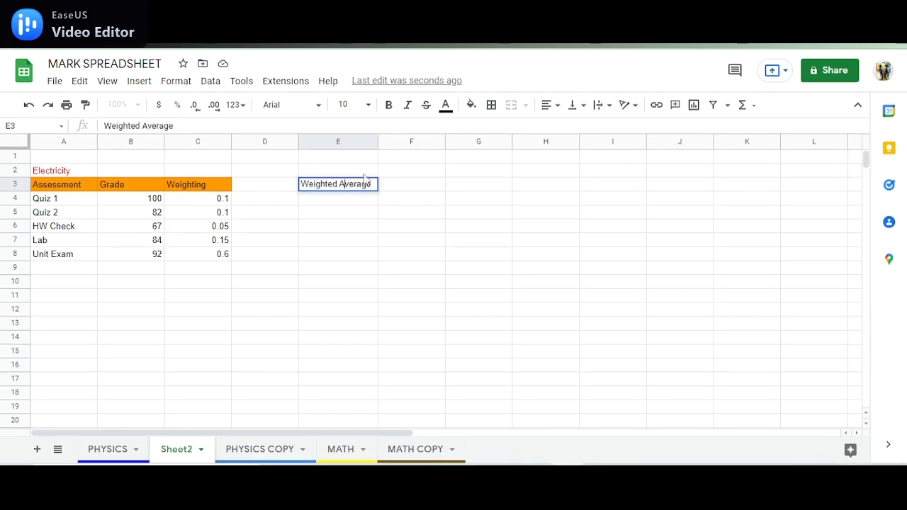
left_click(470, 105)
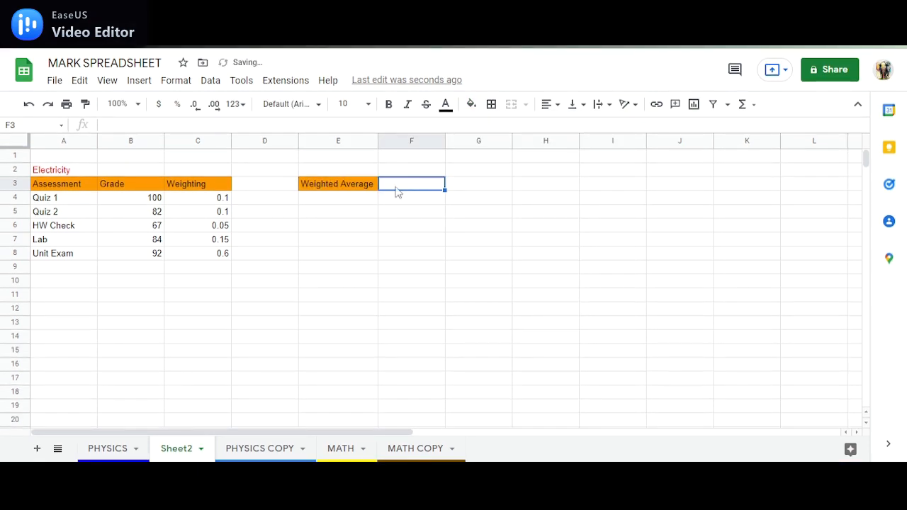
Add a Weight heading next to it and fill the headings orange.
type("Weight")
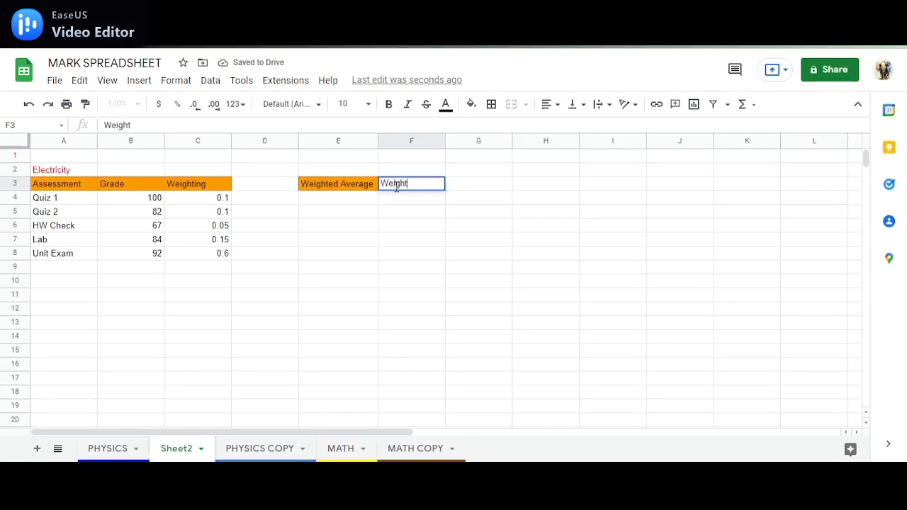
left_click(471, 105)
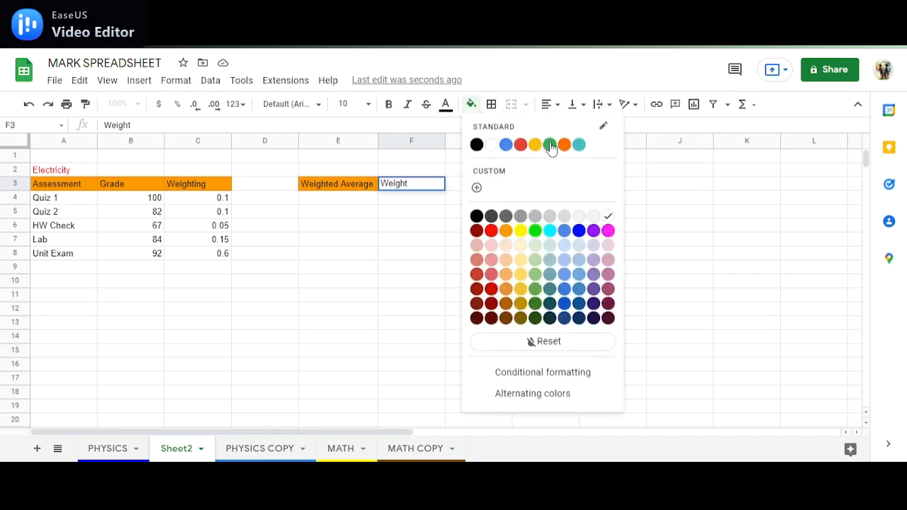
left_click(550, 144)
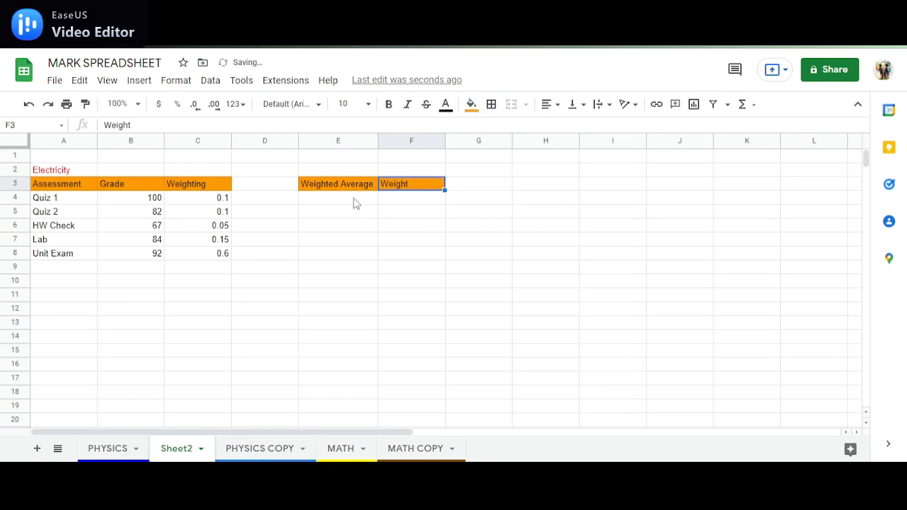
left_click(337, 198)
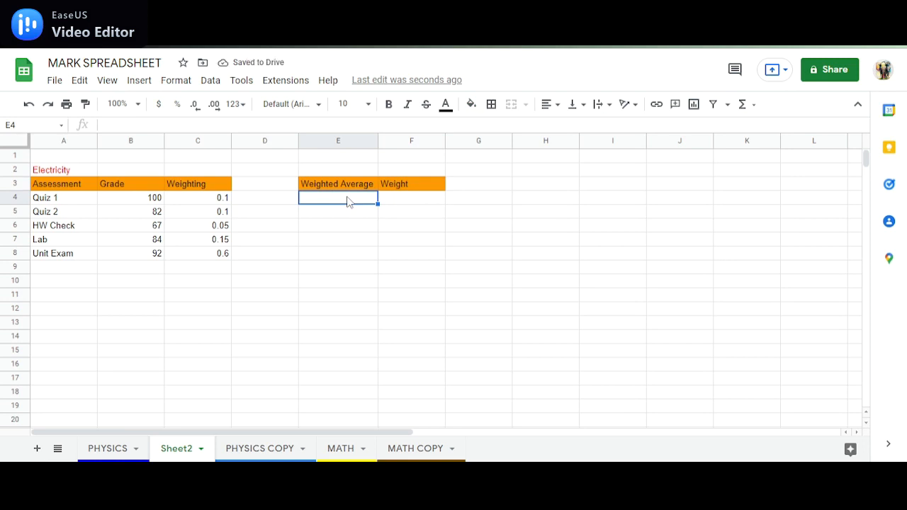
Compute the weighted average with SUMPRODUCT over grades B4:B8 and weightings C4:C8, giving 89.35.
type("=")
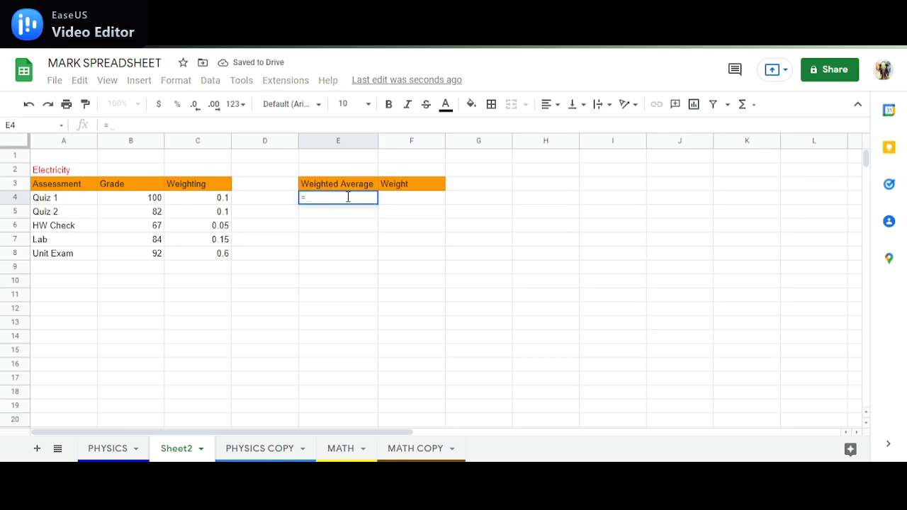
type("SUMPRODUCT(")
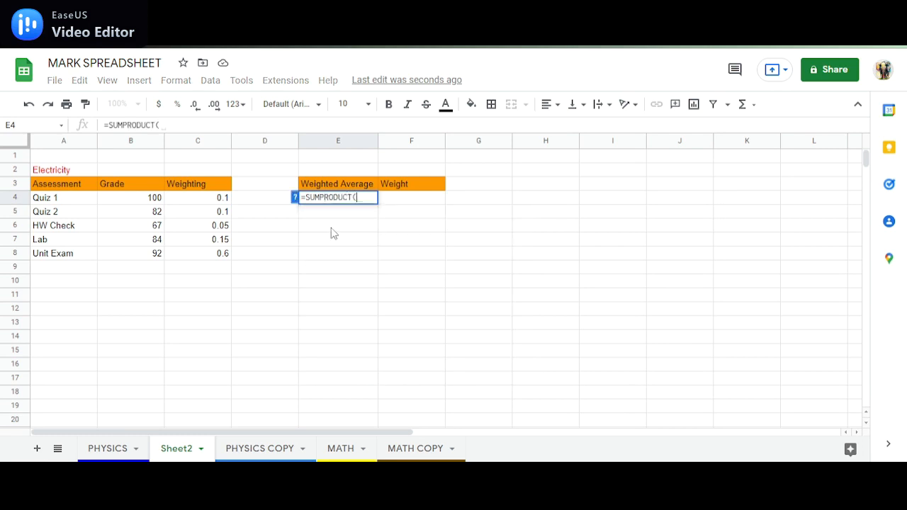
mouse_move(110, 200)
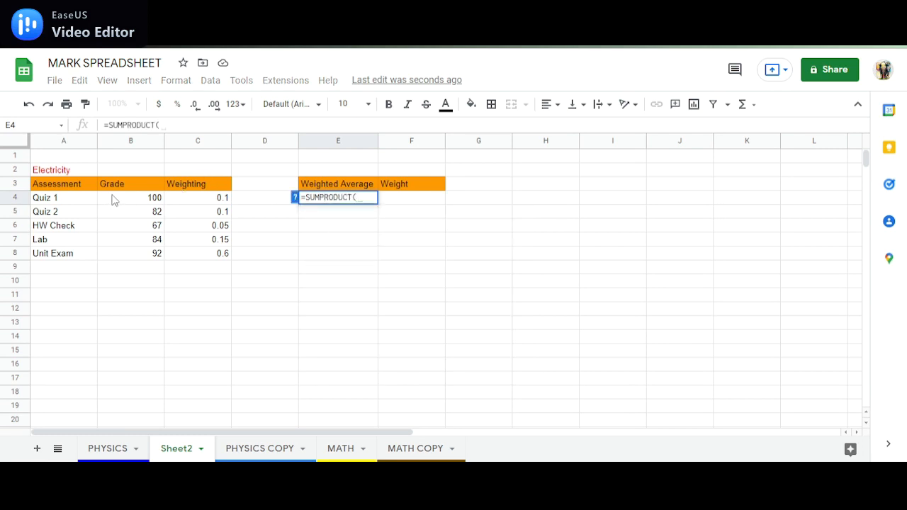
left_click_drag(131, 199, 130, 252)
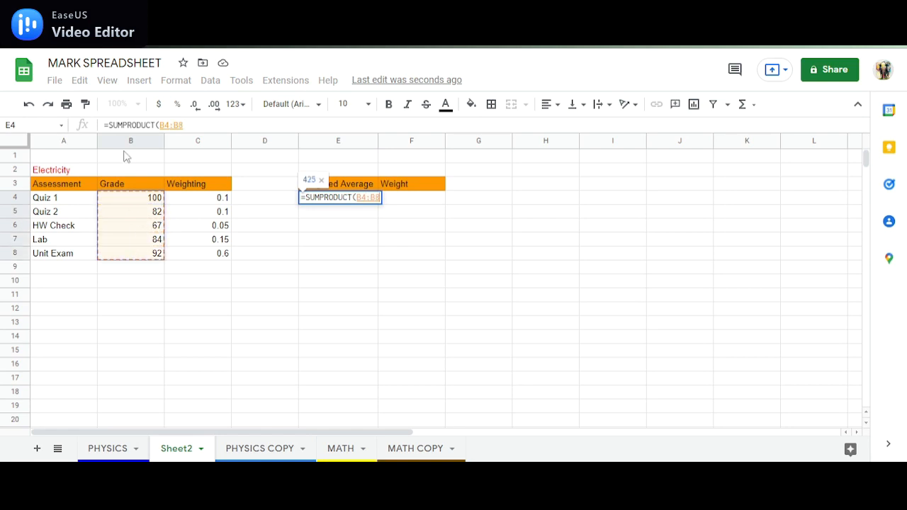
left_click_drag(198, 198, 199, 255)
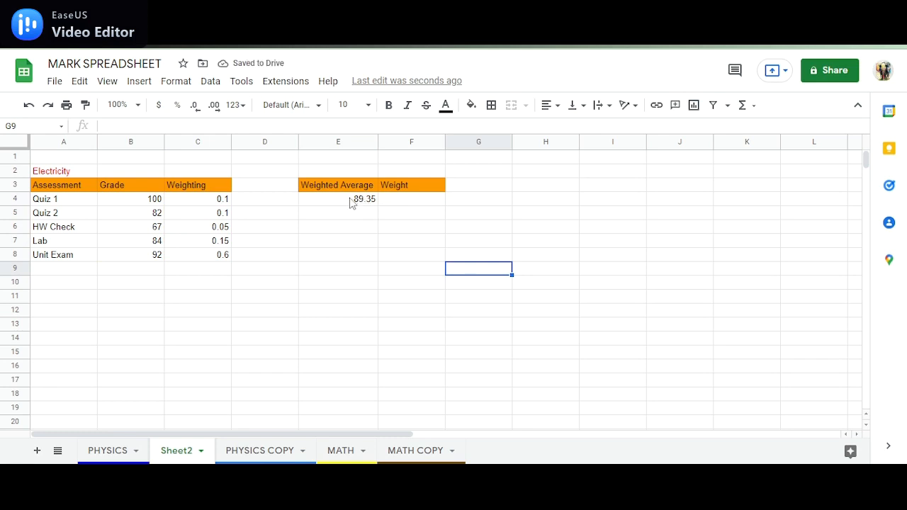
mouse_move(371, 210)
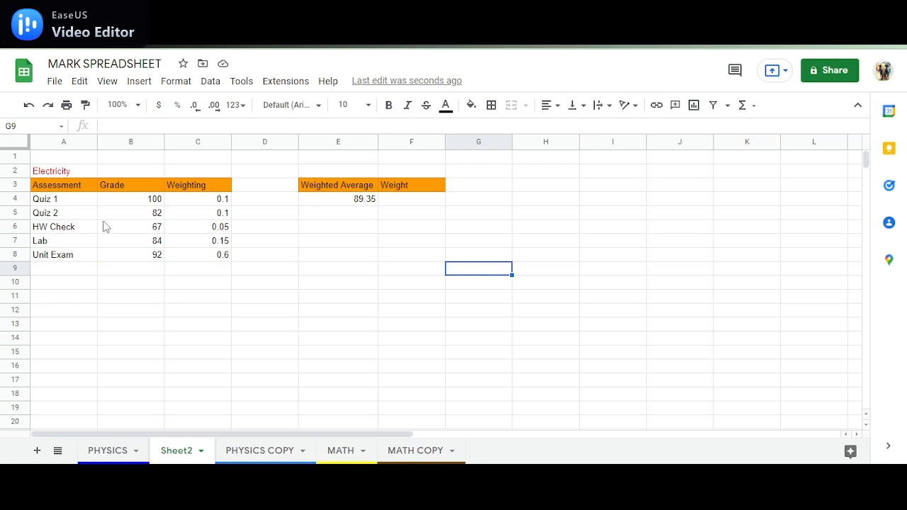
mouse_move(119, 219)
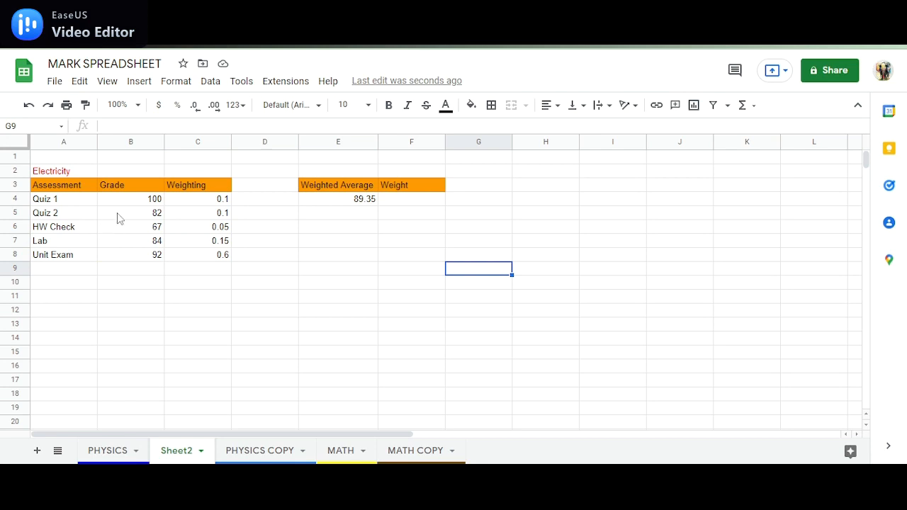
left_click_drag(130, 199, 199, 198)
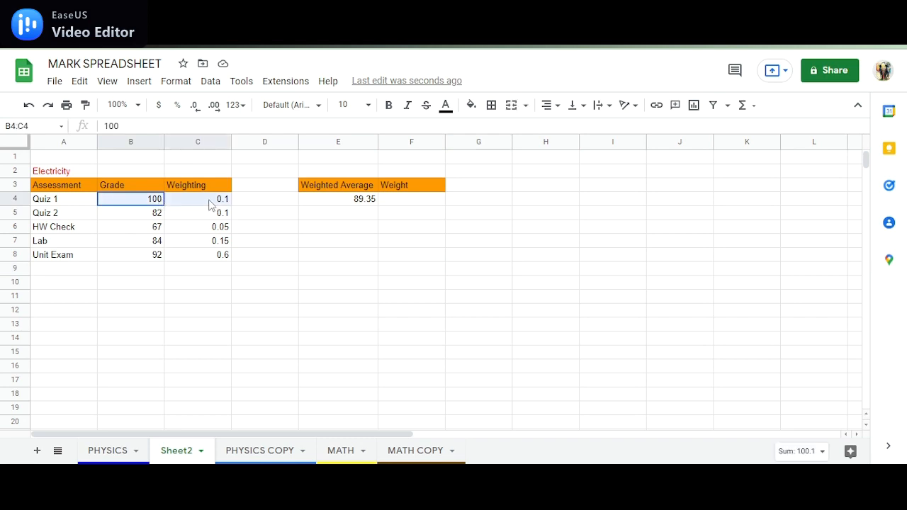
left_click(130, 213)
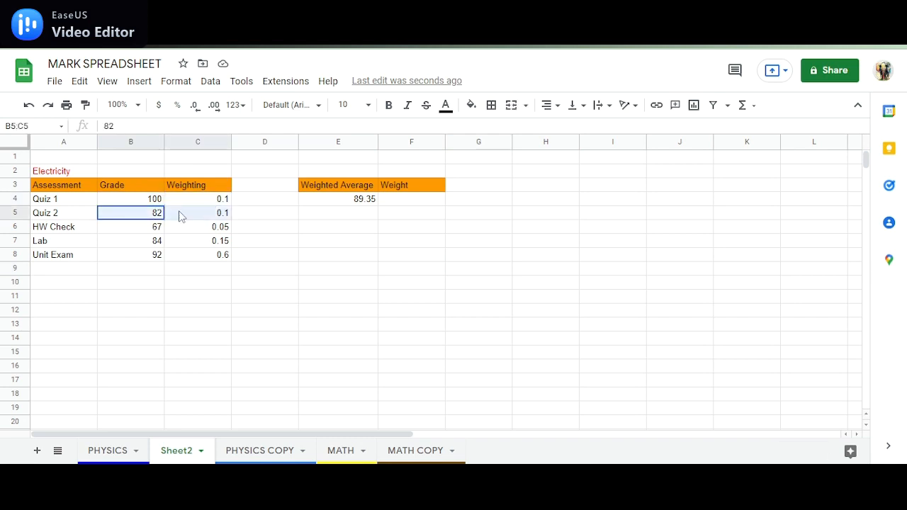
left_click(130, 227)
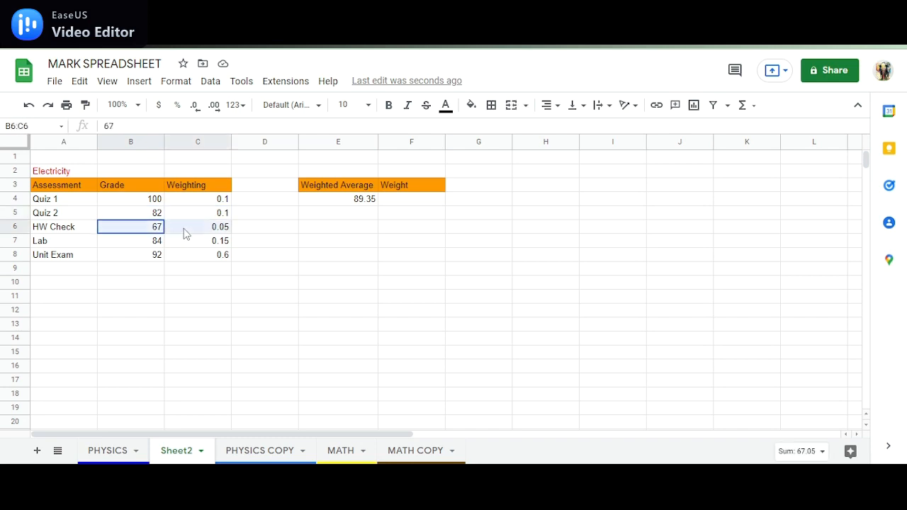
left_click(130, 241)
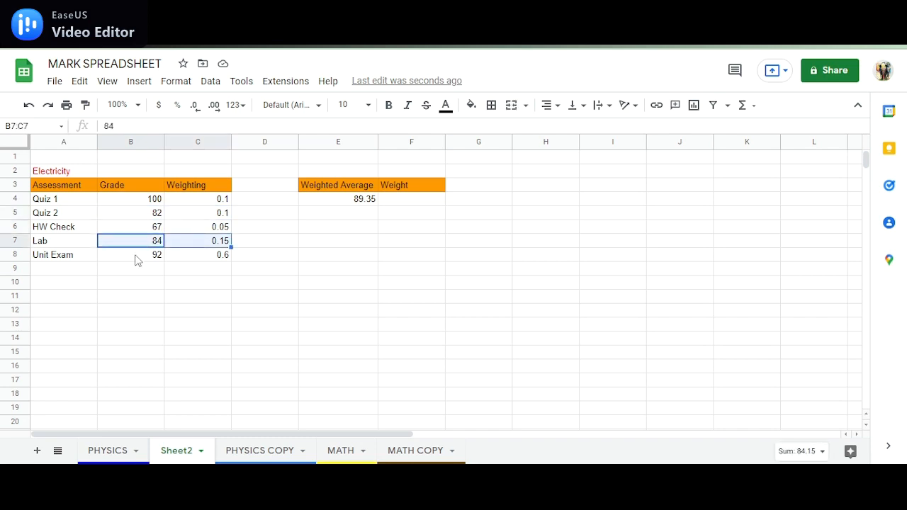
left_click(411, 198)
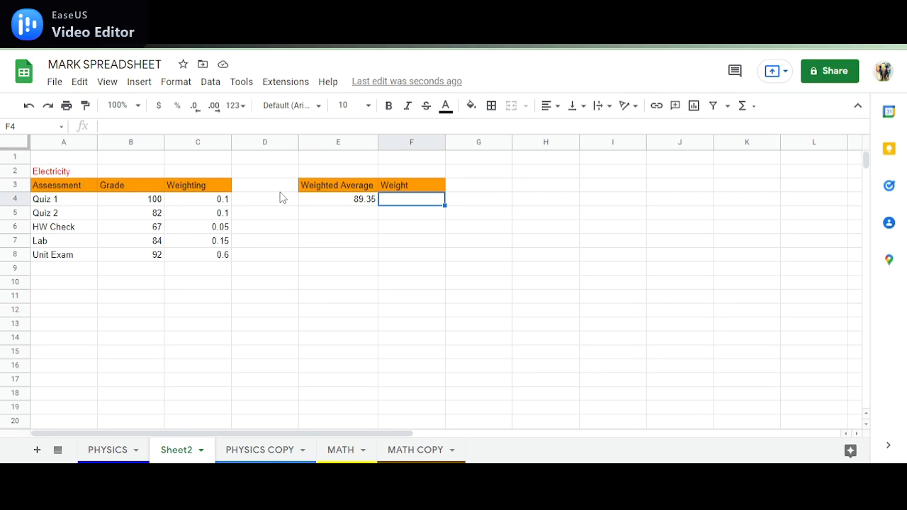
mouse_move(268, 162)
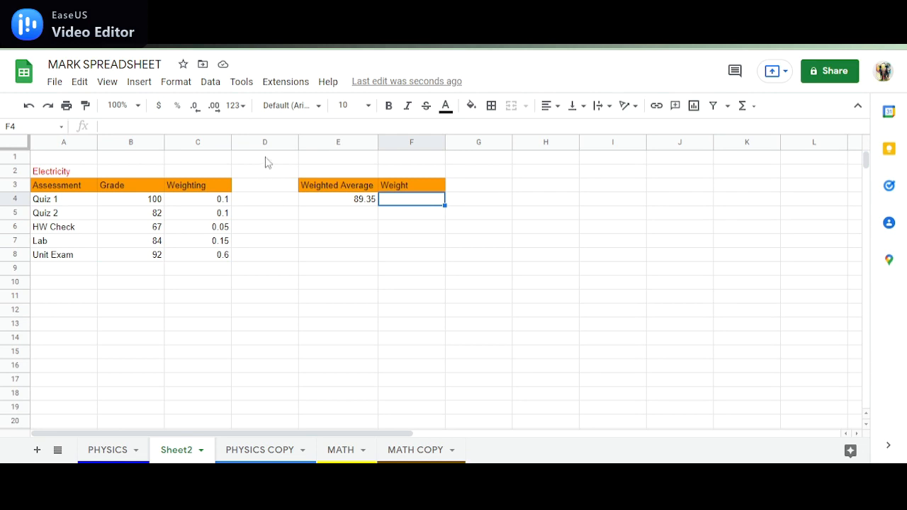
Enter 0.20 as the Electricity unit's weight.
type("0.20")
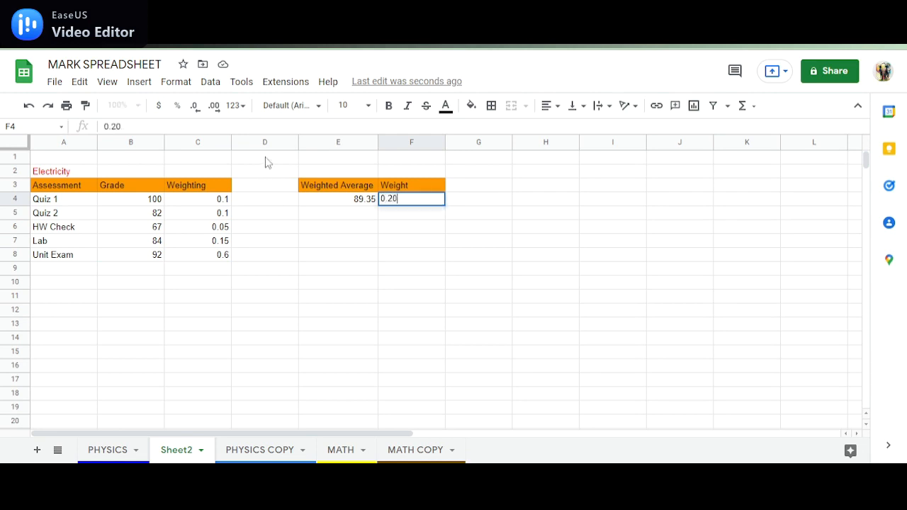
key("enter")
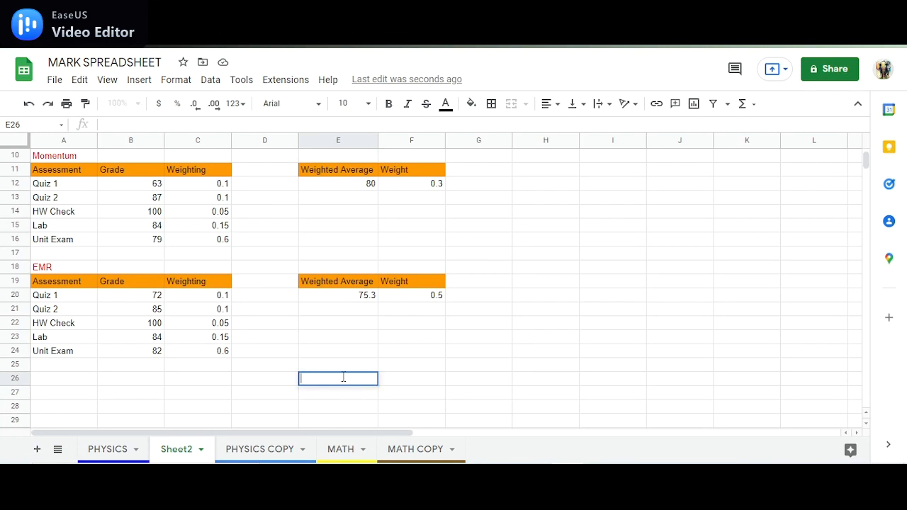
Add an Overall Average heading below the unit tables and begin a formula beneath it.
type("Overall Average")
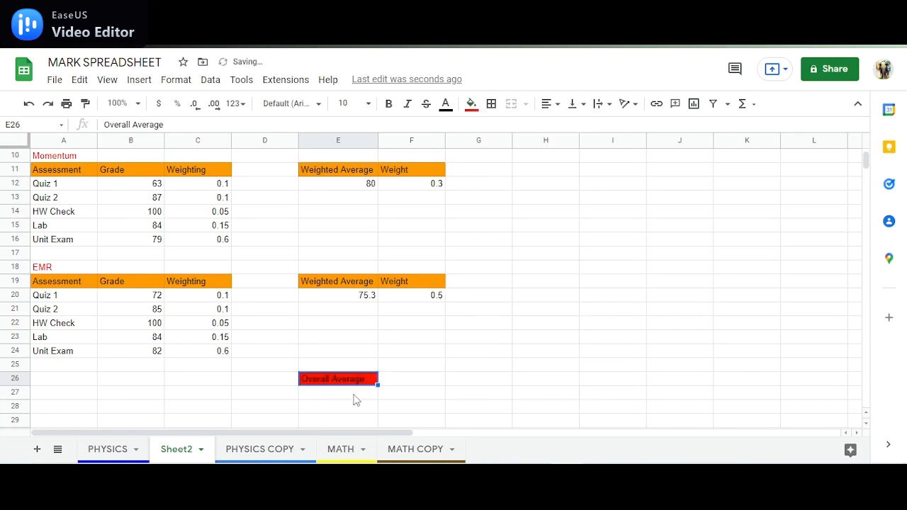
type("=")
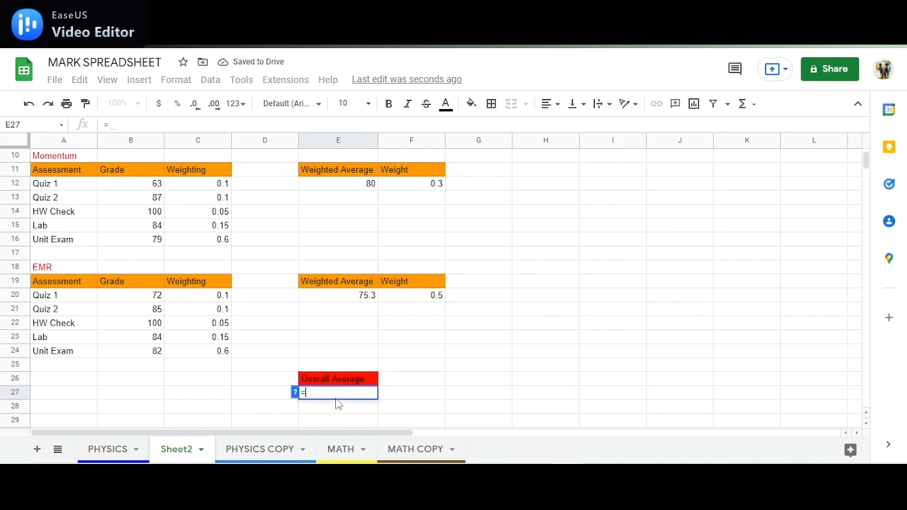
Begin the SUMPRODUCT formula taking the weighted-average column E4:E20 as its first range.
type("SUMPRODUCT(E4:E12")
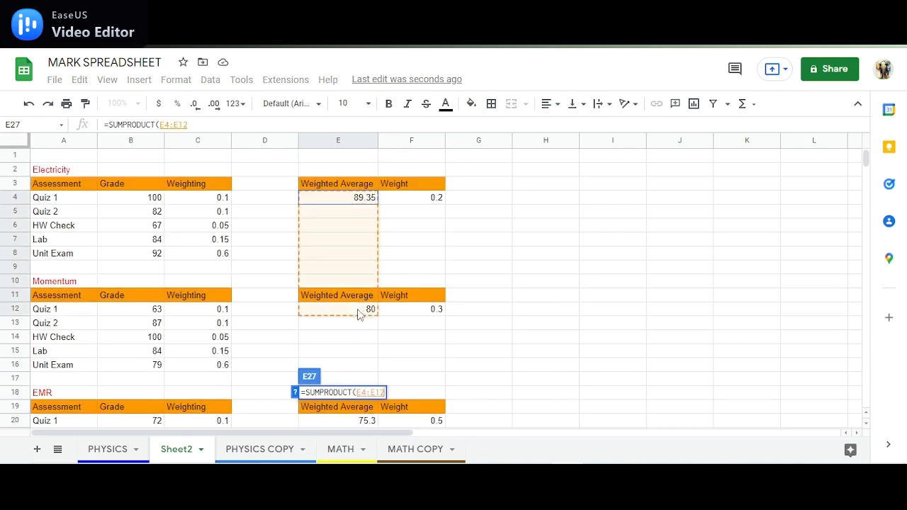
scroll("down", 3)
type("0,")
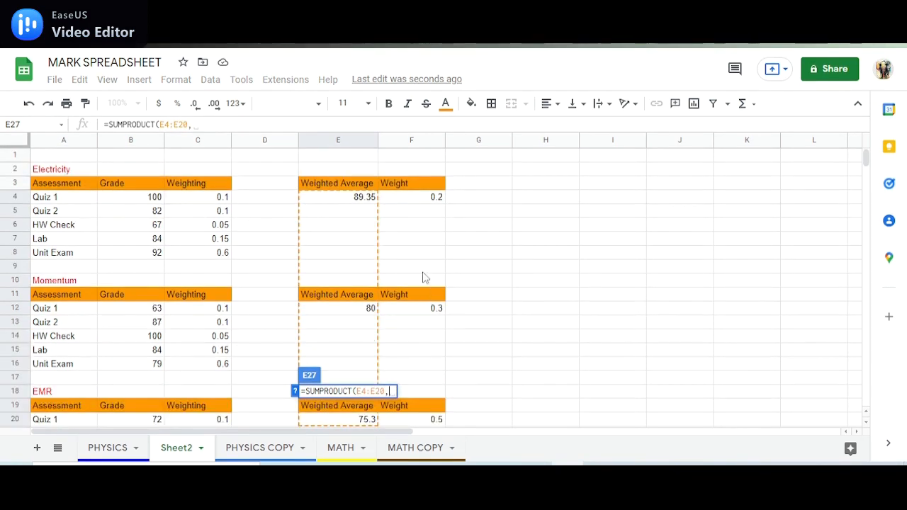
mouse_move(408, 199)
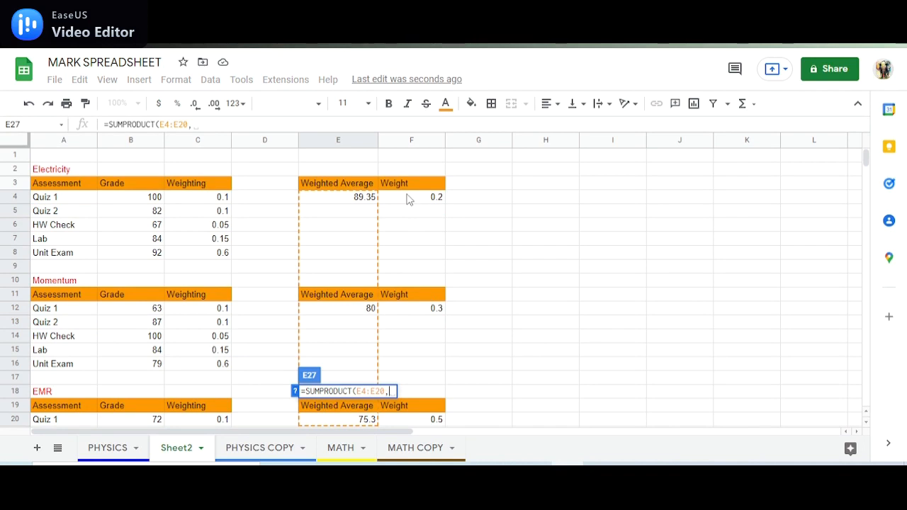